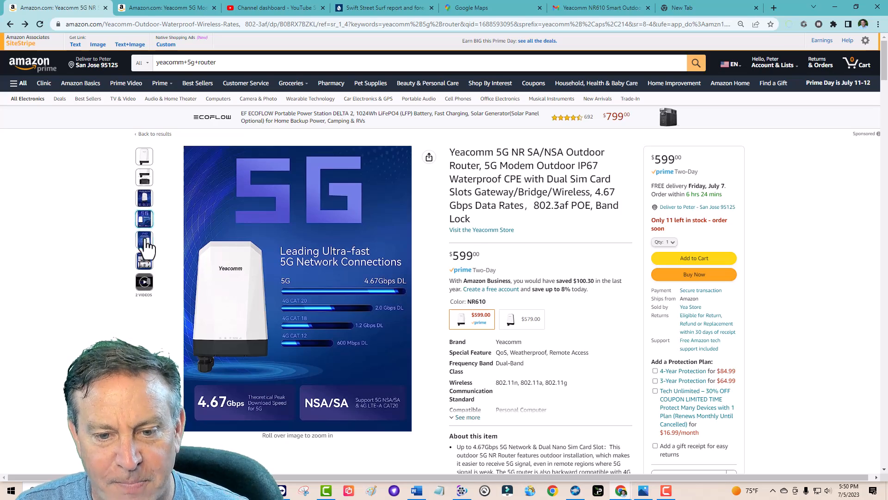
Play the Yeacomm router's gallery video, then scroll through the Product Description graphics.
click(143, 235)
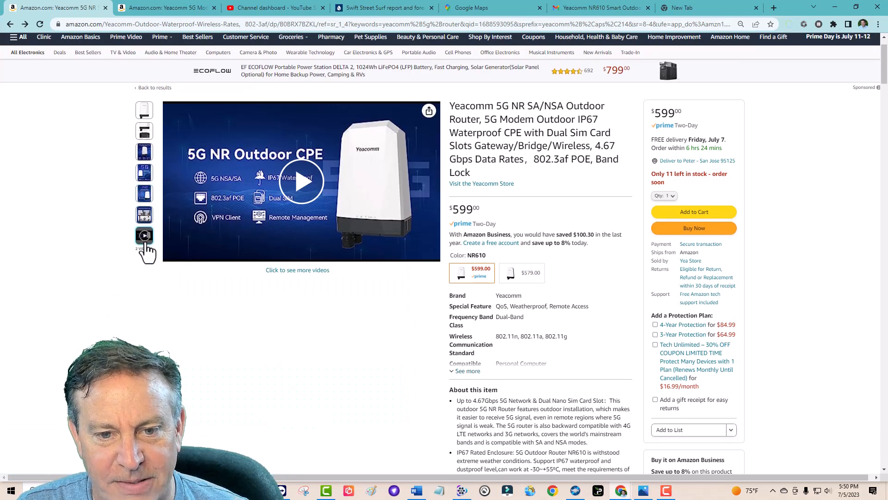
scroll(down, 3)
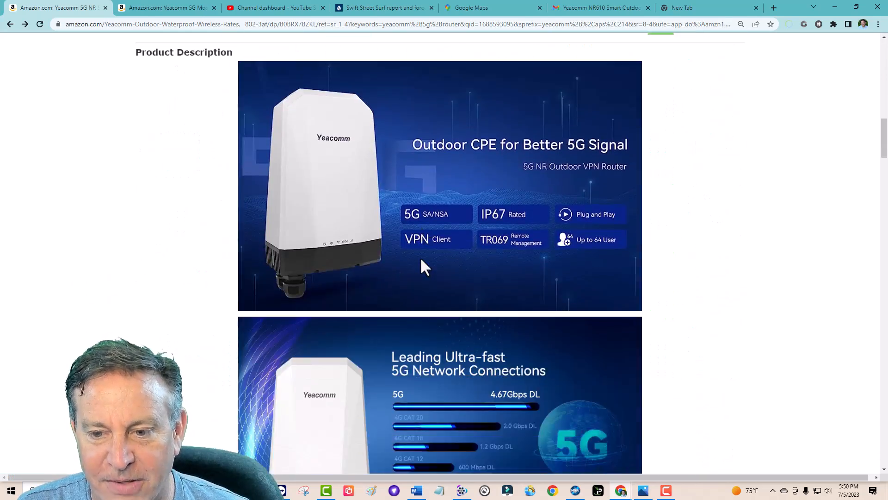
scroll(down, 3)
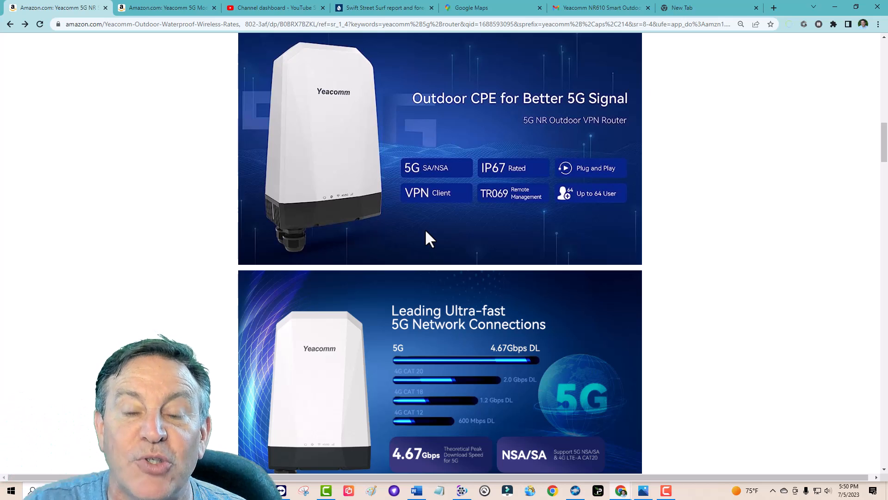
scroll(down, 3)
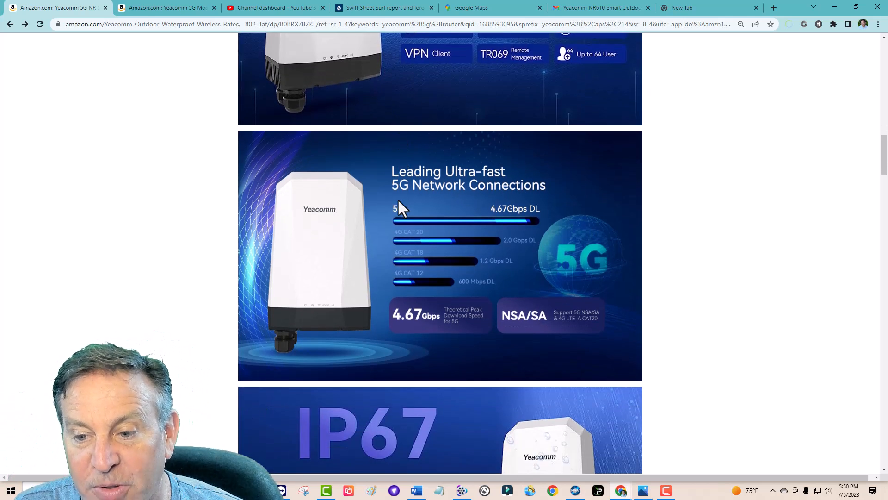
scroll(down, 3)
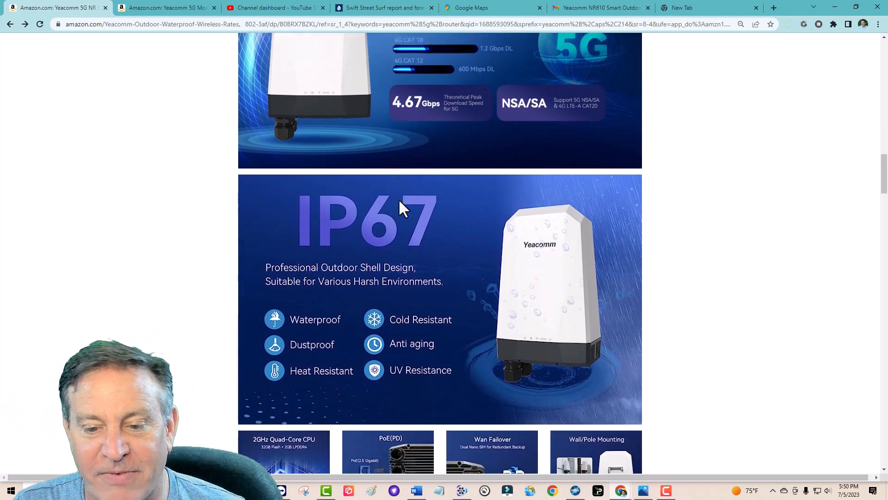
scroll(down, 3)
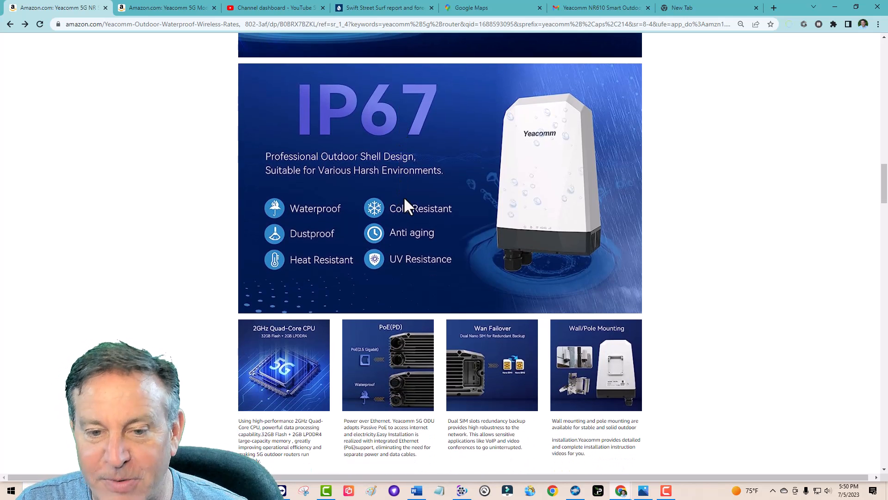
scroll(down, 3)
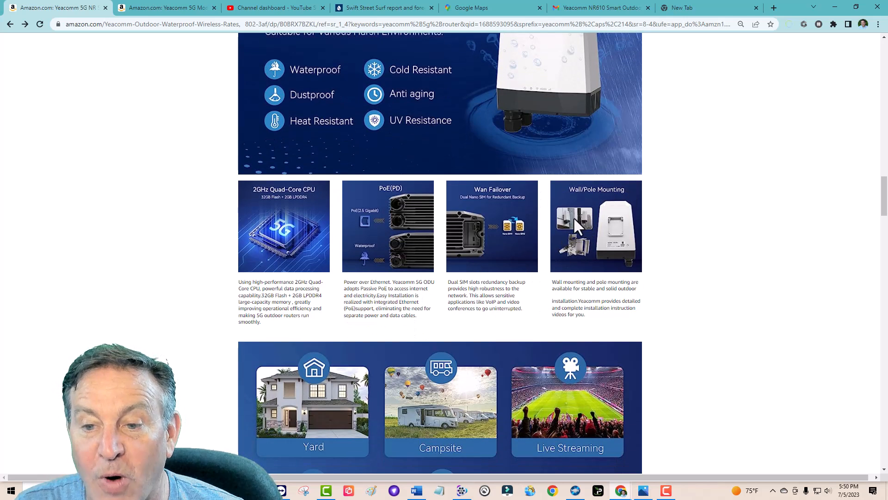
scroll(down, 3)
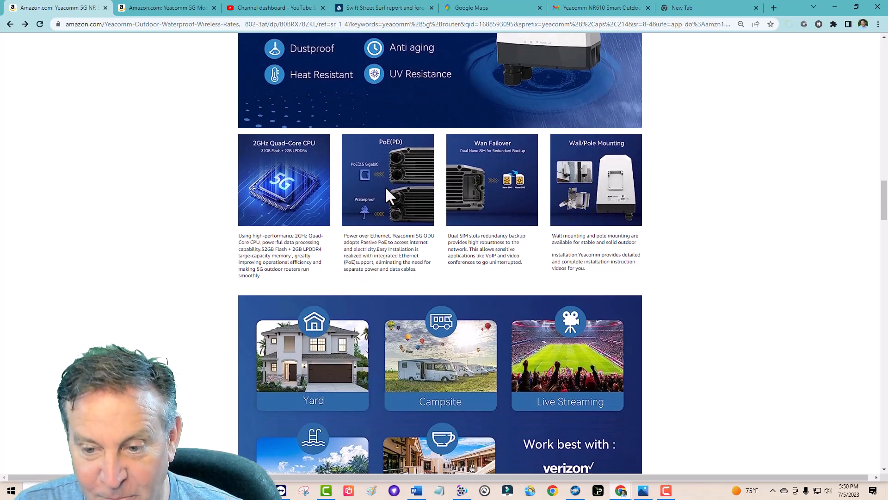
scroll(down, 3)
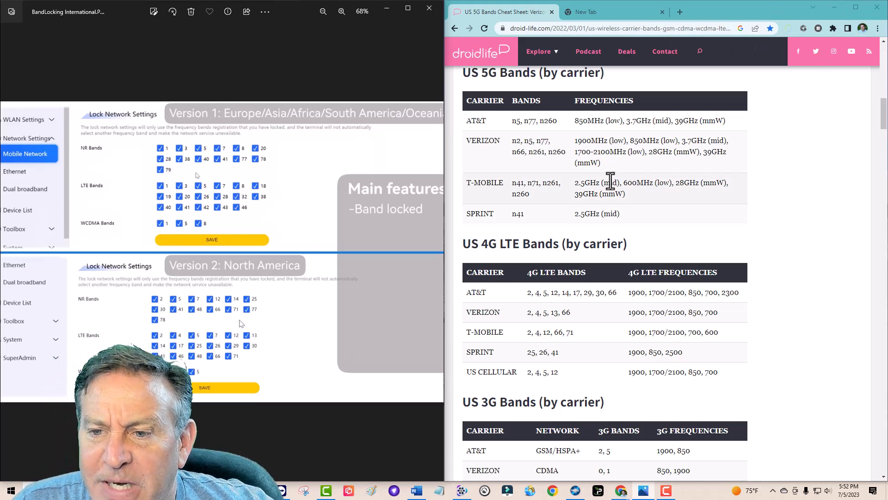
mouse_move(532, 201)
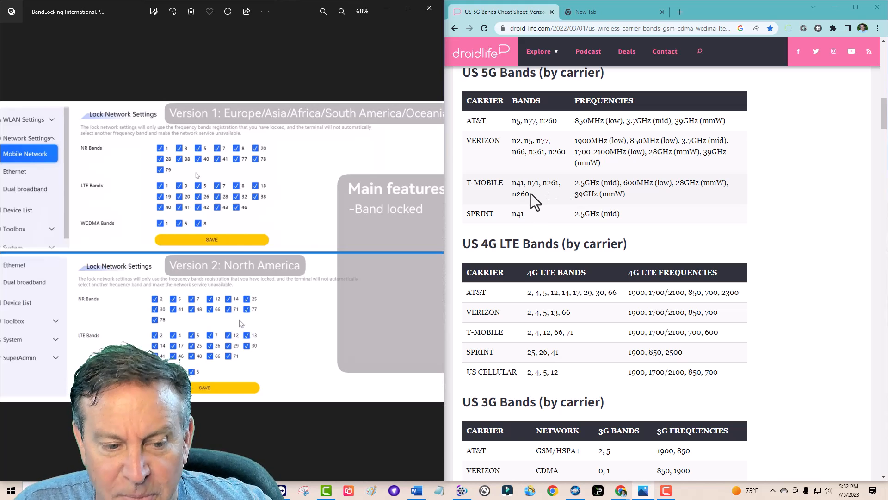
scroll(down, 3)
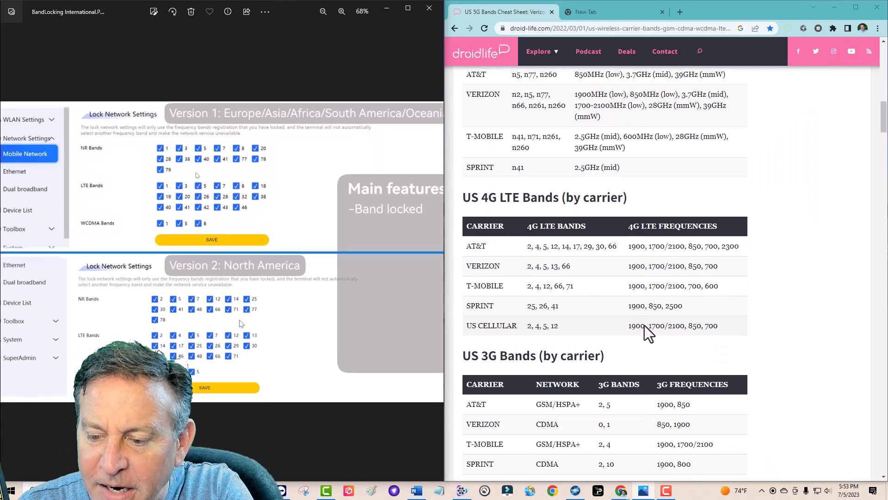
mouse_move(623, 490)
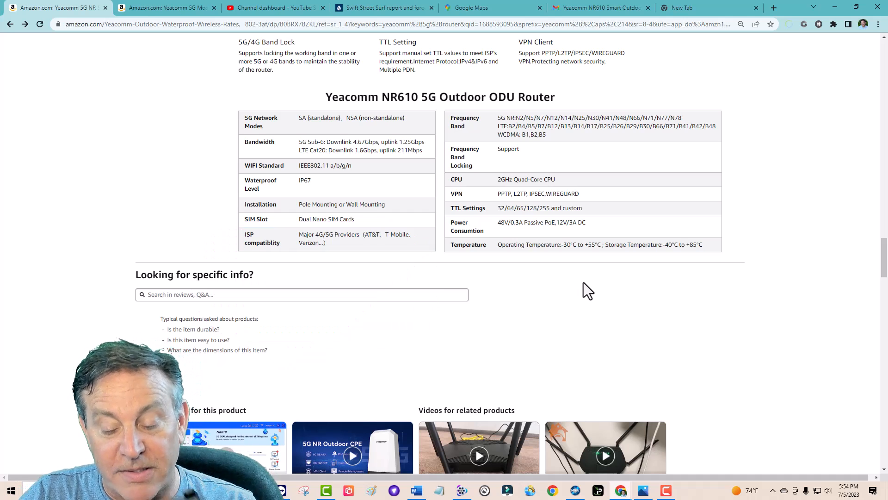
Scroll the Amazon listing down toward the NR610 supported-bands specification table.
scroll(down, 3)
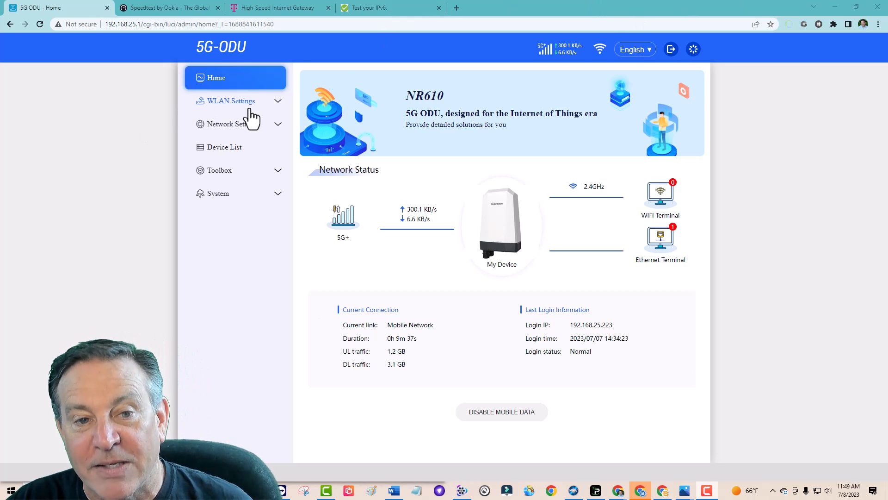
Review 2.4GHz WLAN basic settings, then view advanced settings with area code US and auto channel.
click(230, 101)
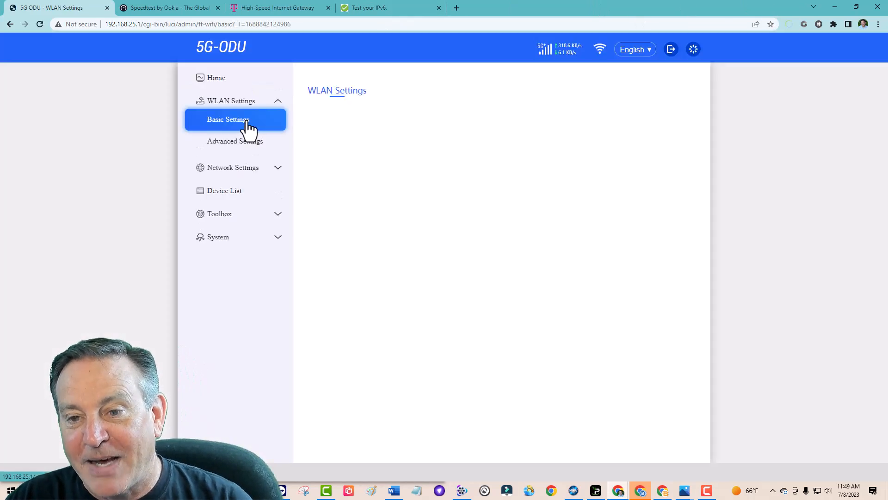
click(228, 119)
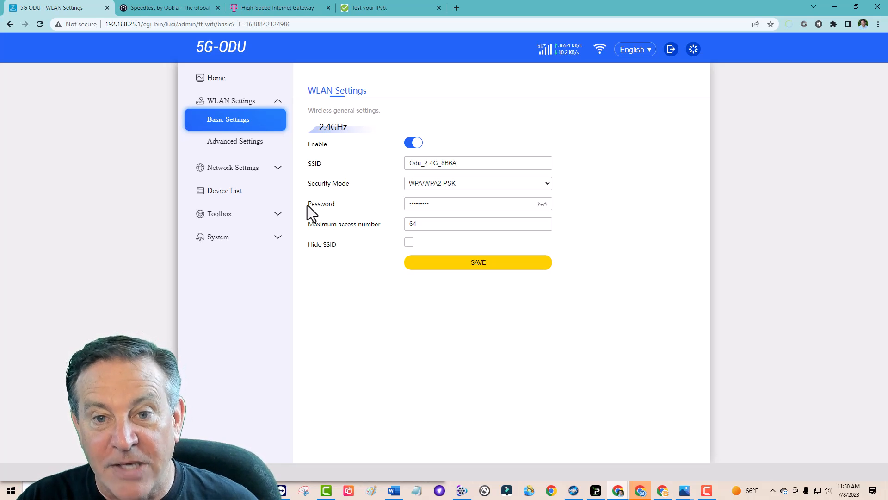
mouse_move(210, 173)
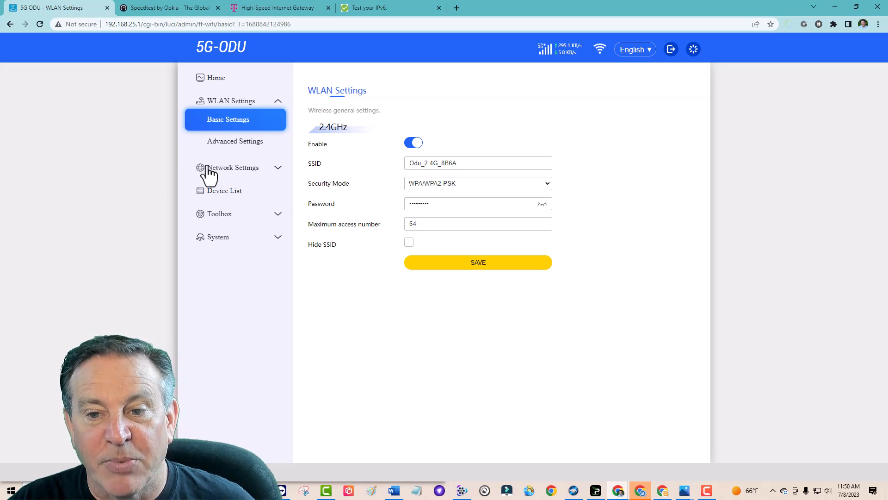
click(235, 141)
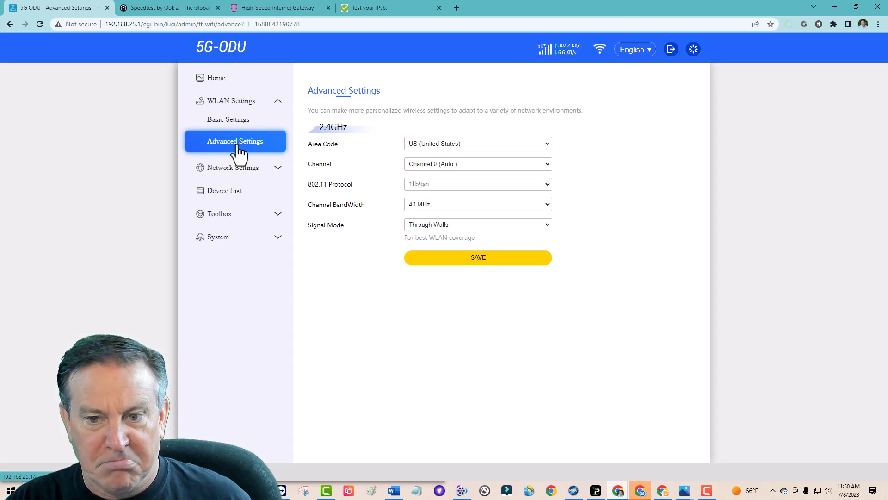
mouse_move(474, 229)
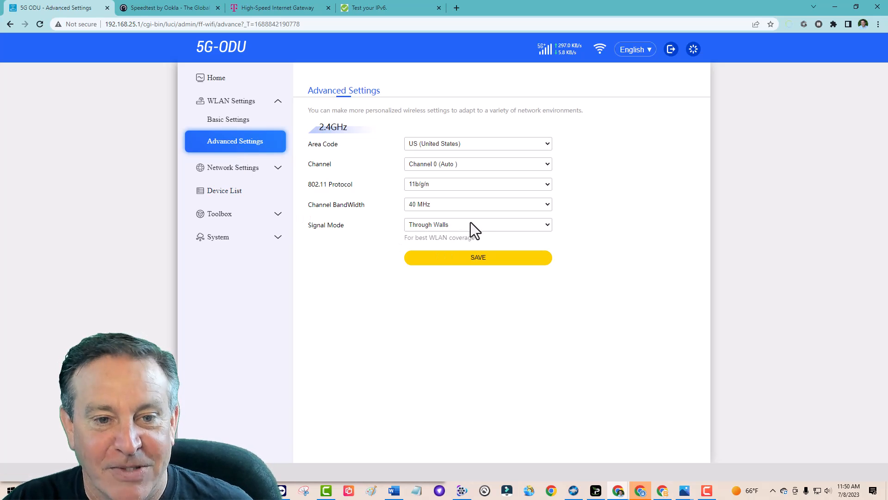
mouse_move(371, 231)
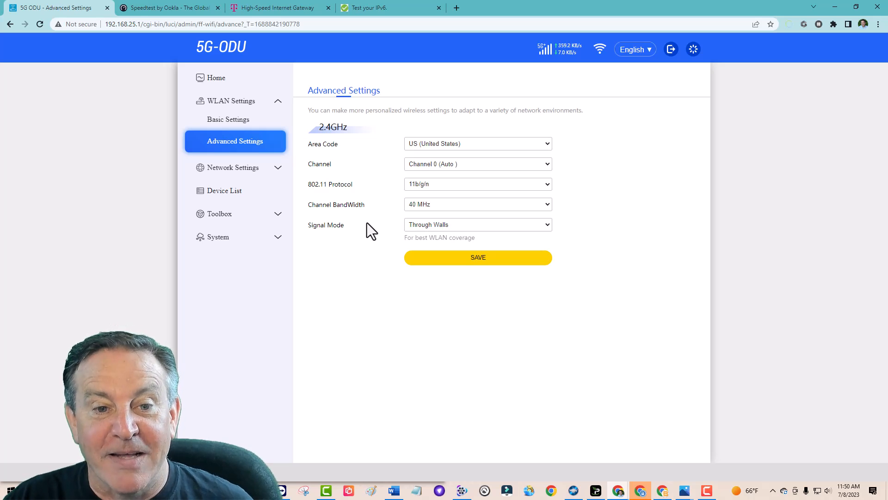
Show Mobile Network advanced settings: T-Mobile APN and Lock Network NR, LTE, WCDMA bands.
click(232, 167)
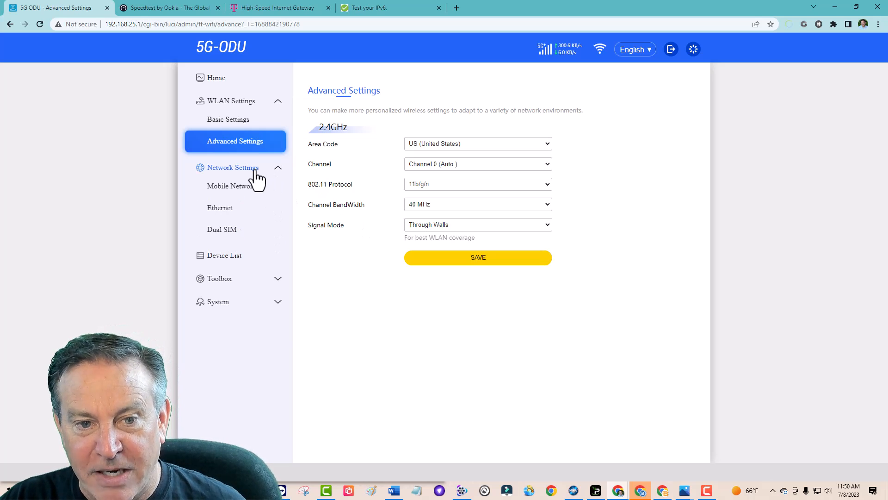
click(231, 185)
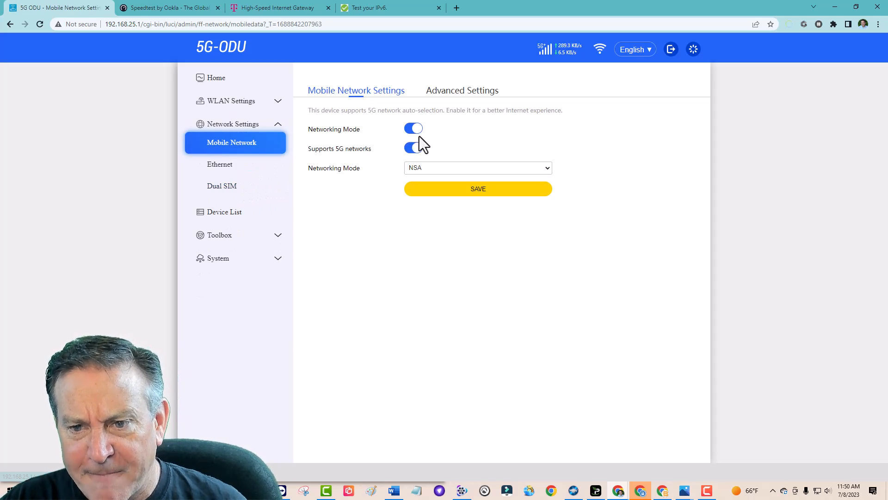
click(462, 90)
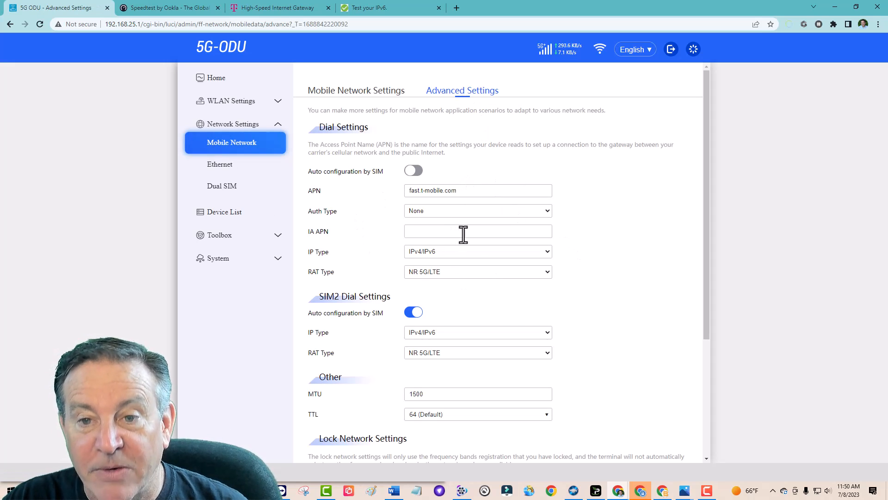
scroll(down, 3)
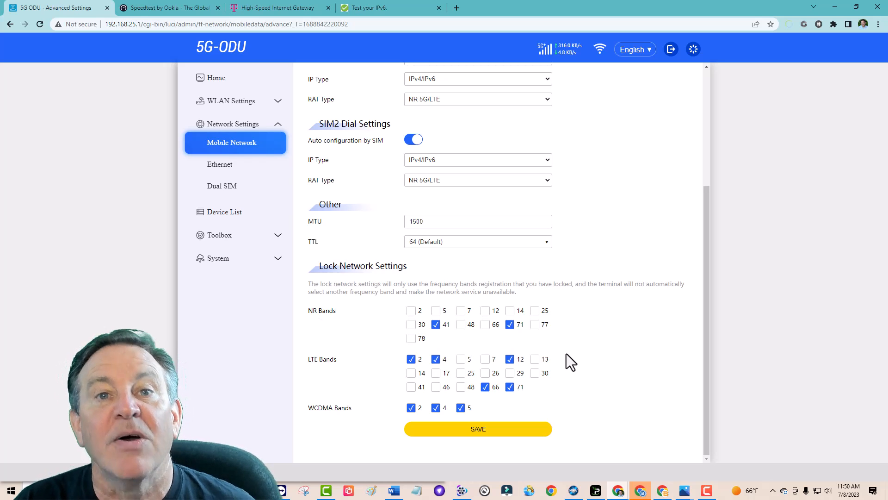
mouse_move(381, 403)
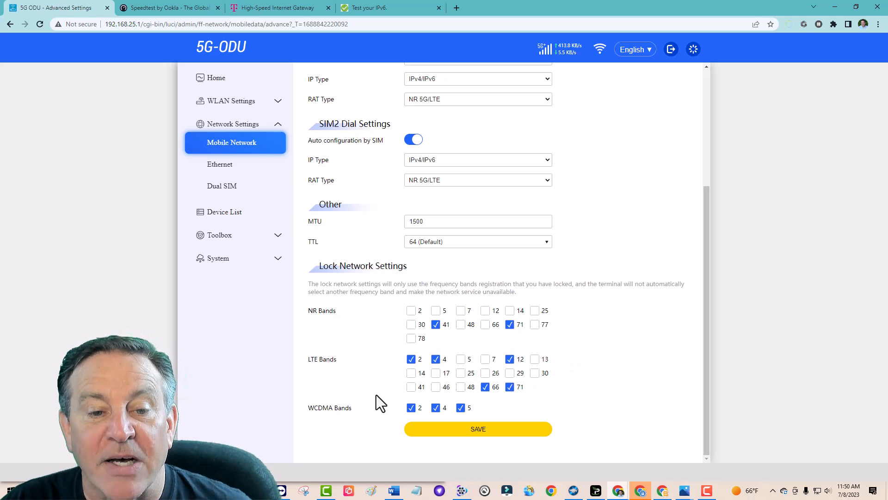
mouse_move(222, 185)
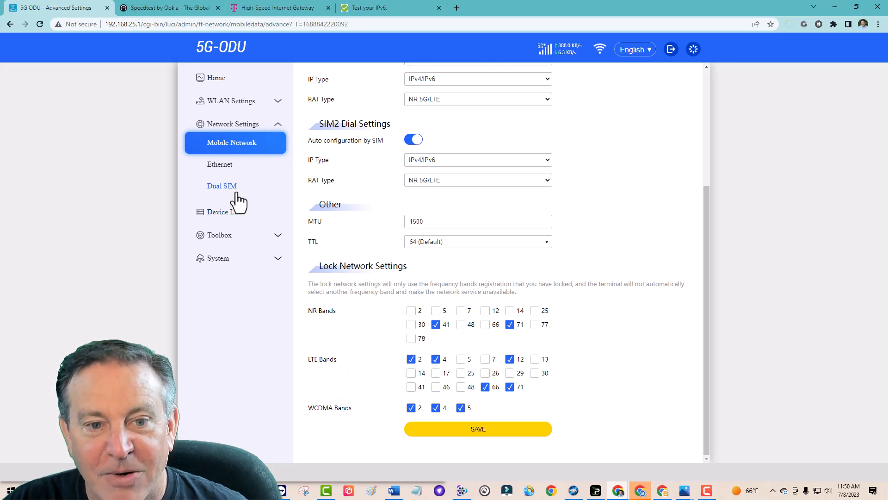
Open the Dual SIM page showing Dual SIM mode set to Only SIM1.
click(222, 186)
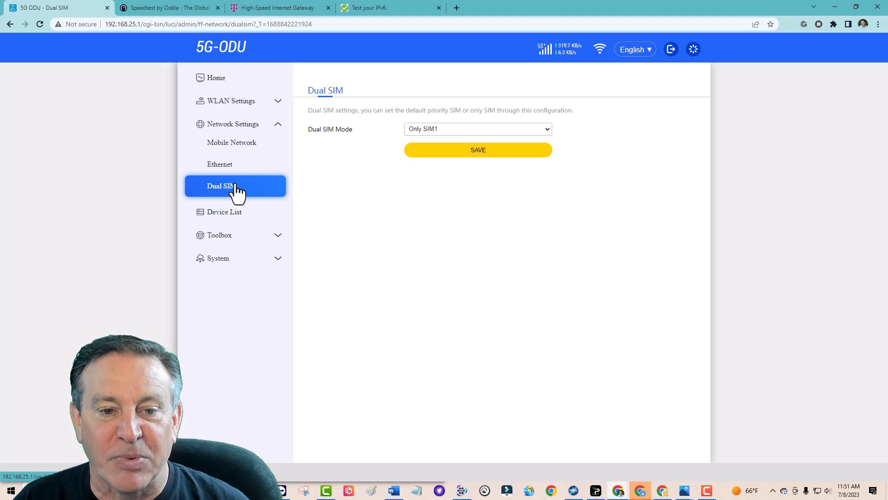
mouse_move(218, 258)
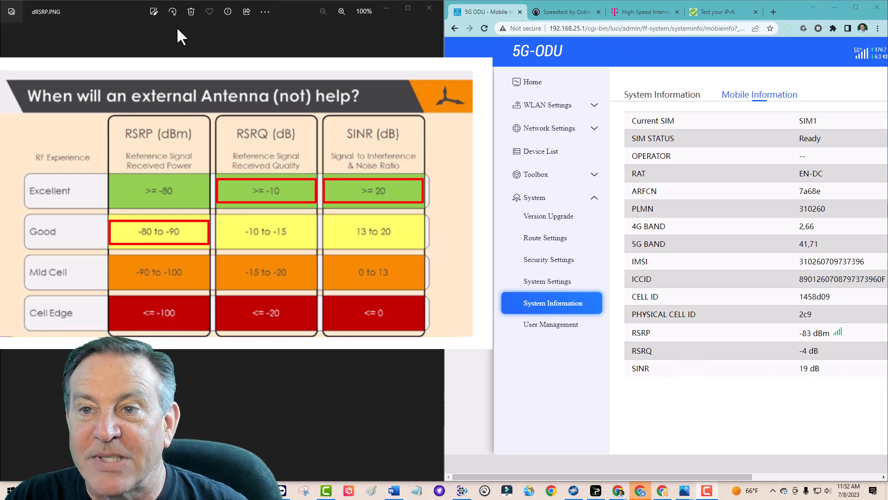
mouse_move(564, 12)
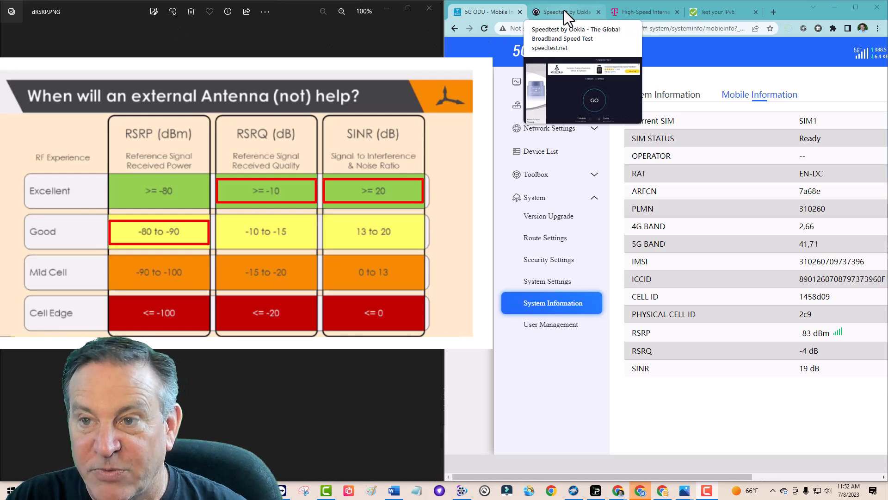
Run a Speedtest by Ookla test, reaching 269 Mbps down and 22 Mbps up.
click(563, 12)
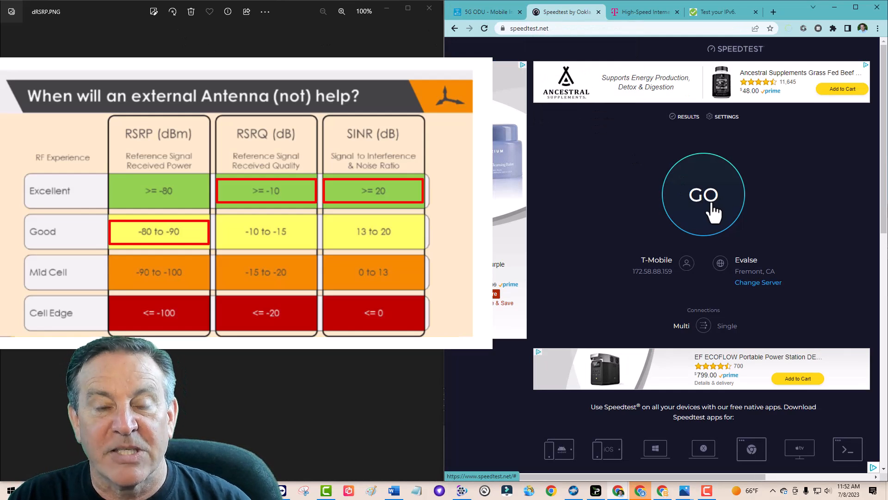
click(703, 194)
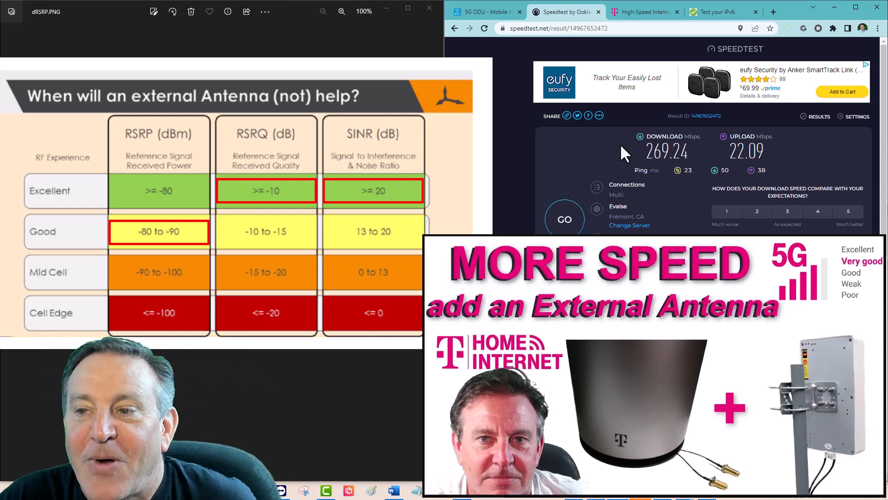
click(486, 12)
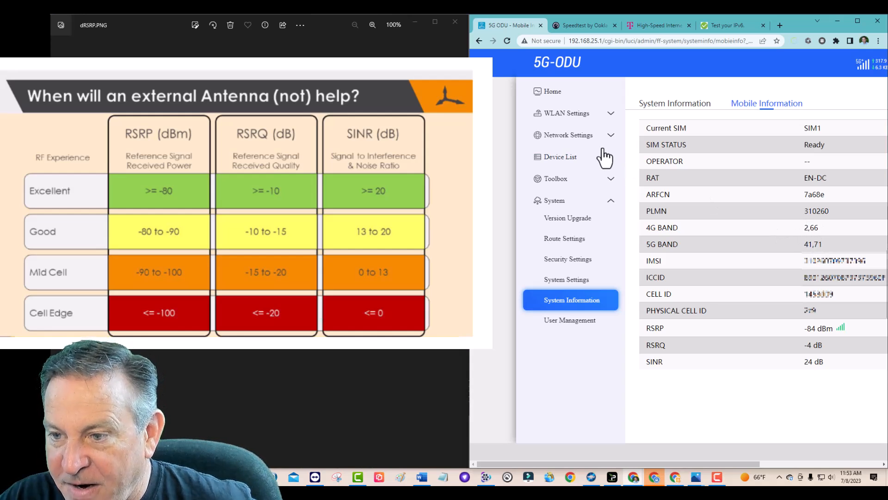
mouse_move(569, 134)
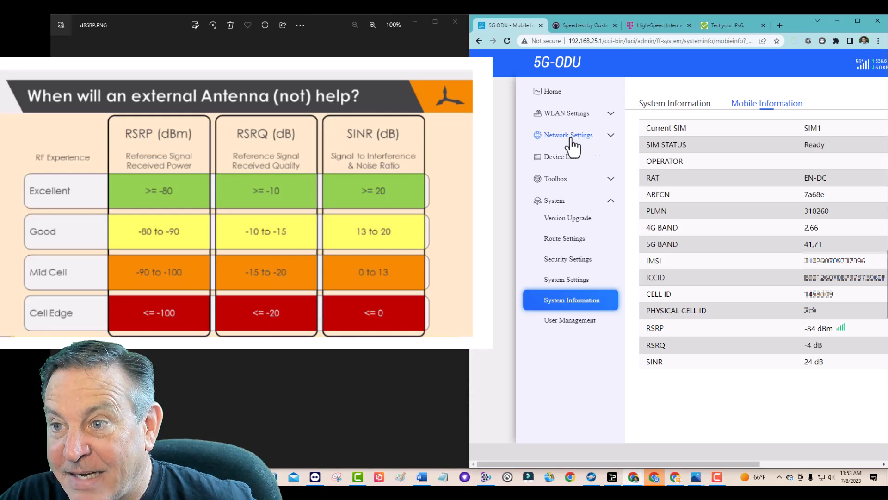
In Lock Network Settings, uncheck NR band 41 and LTE band 4, keeping NR 71 and LTE 12/71.
click(567, 135)
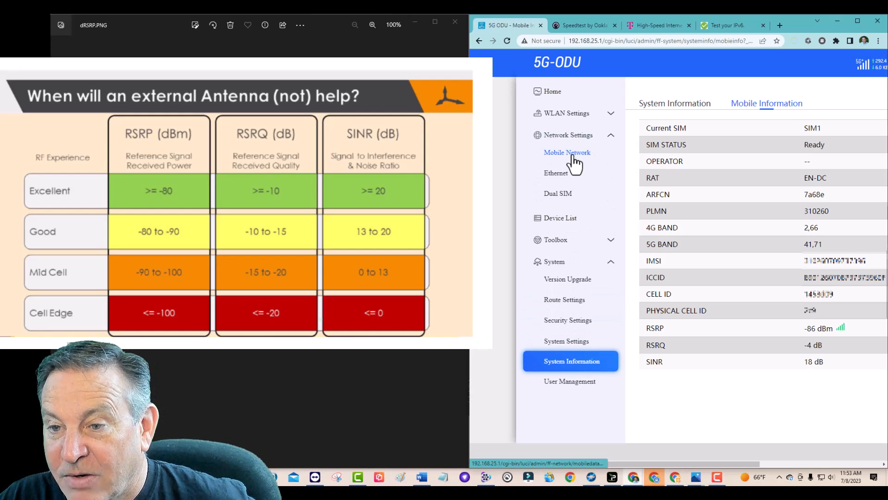
click(567, 152)
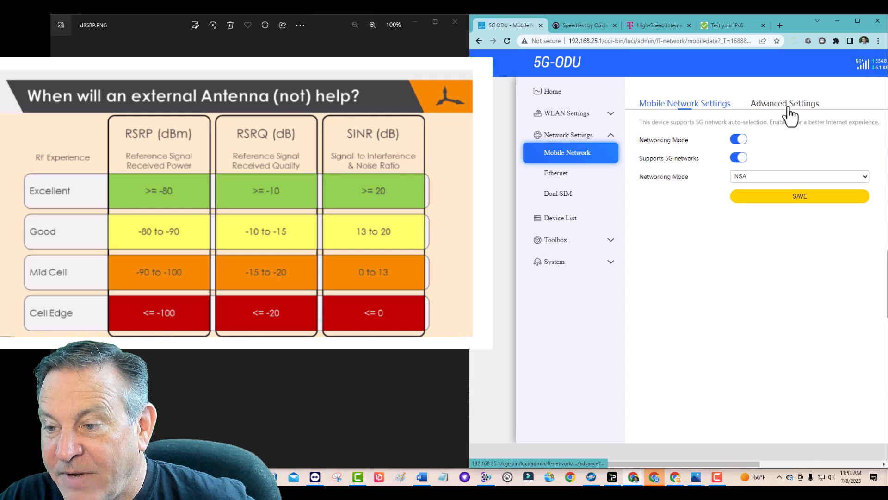
click(785, 103)
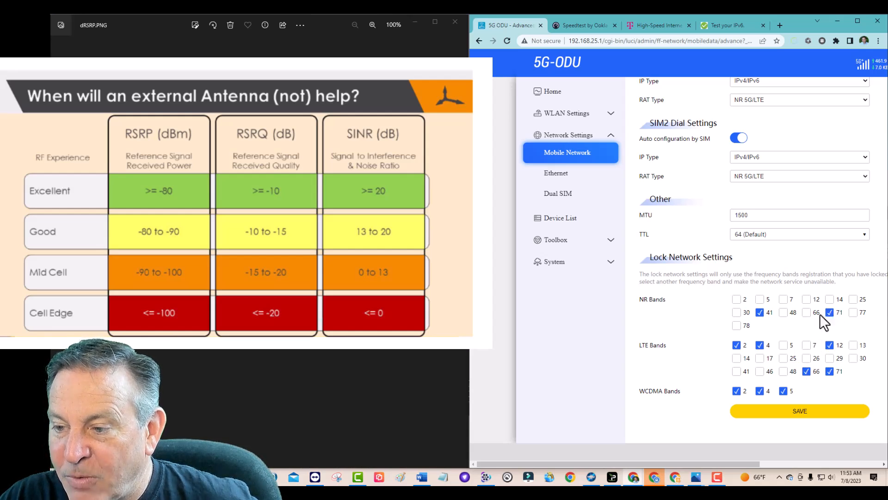
click(760, 313)
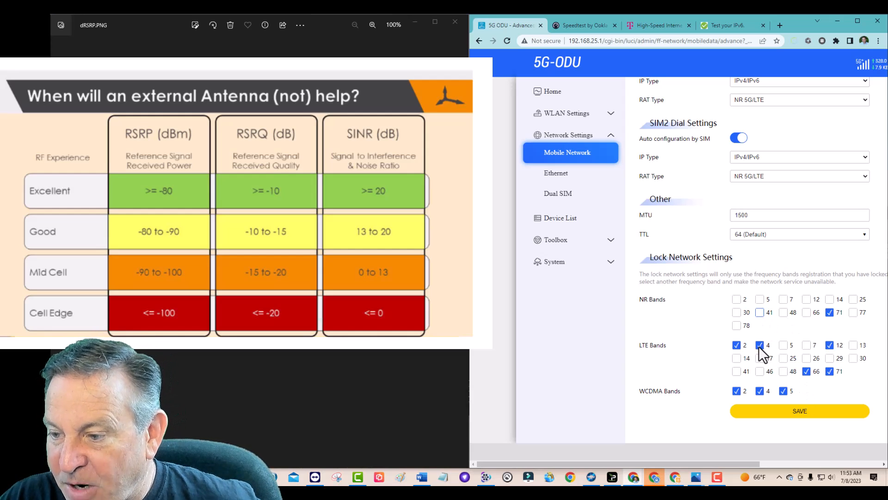
click(759, 345)
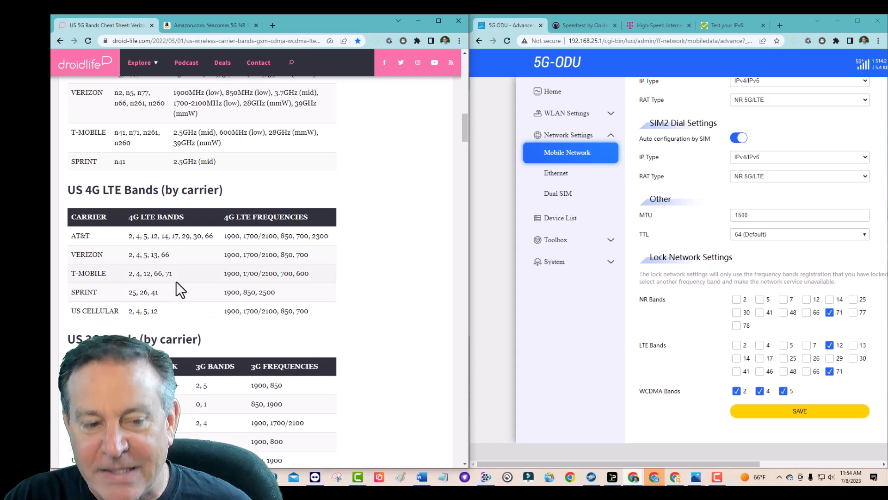
mouse_move(235, 292)
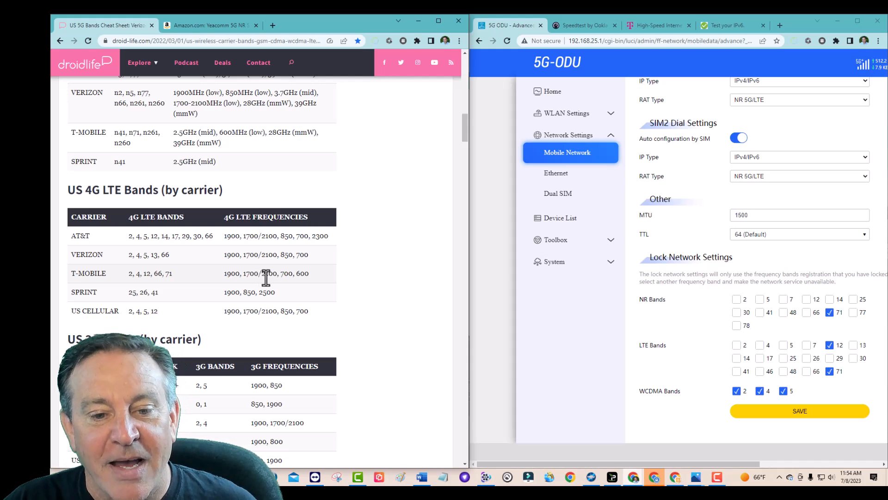
mouse_move(303, 286)
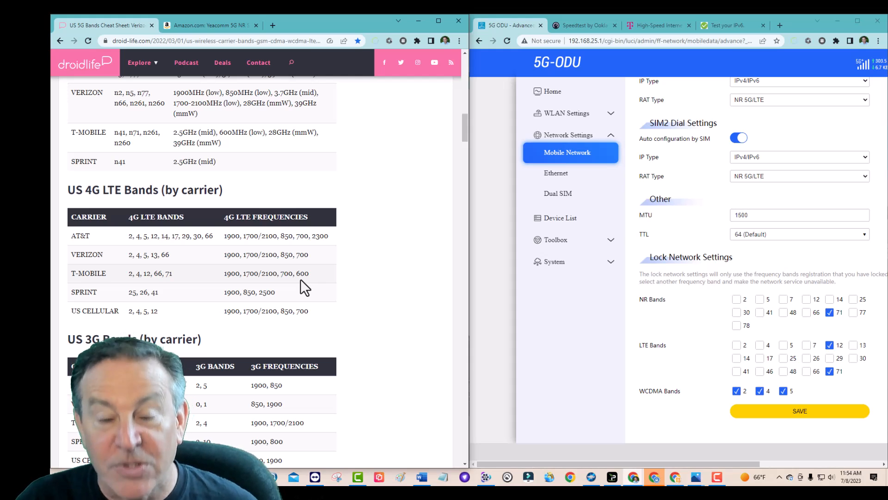
mouse_move(805, 433)
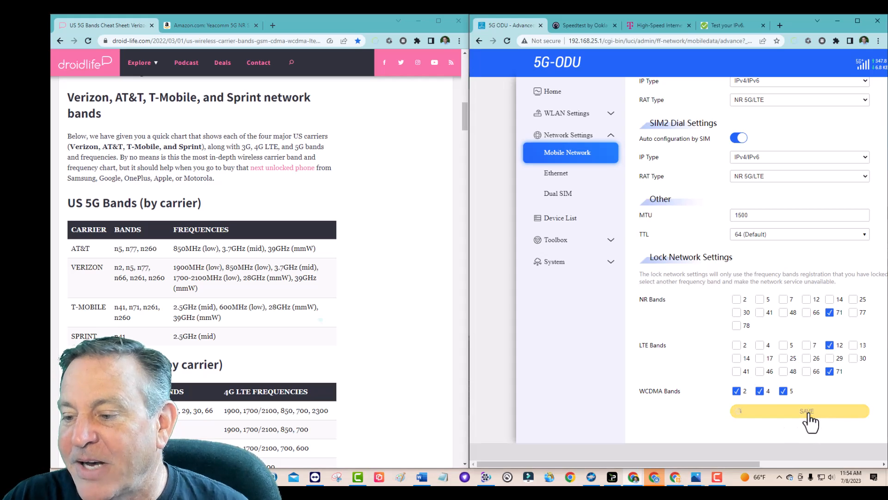
Save the NR n71 and LTE 12/71 band lock and confirm SAVE & APPLY.
click(800, 411)
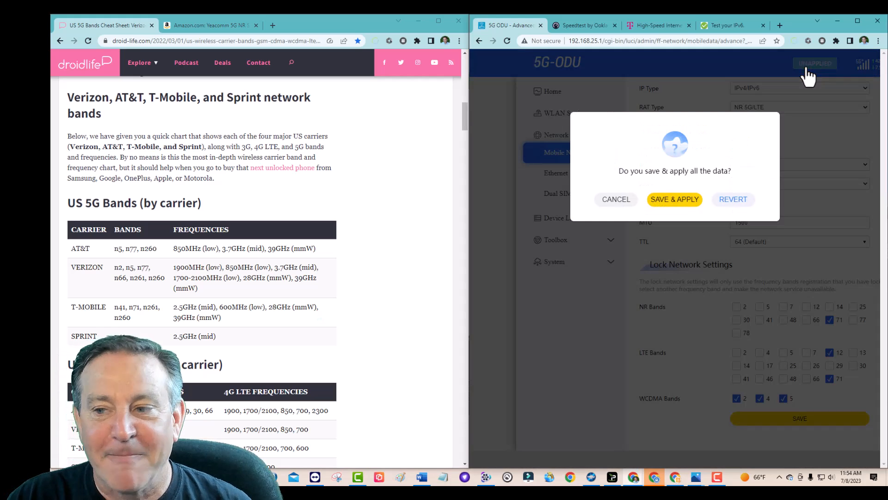
click(675, 199)
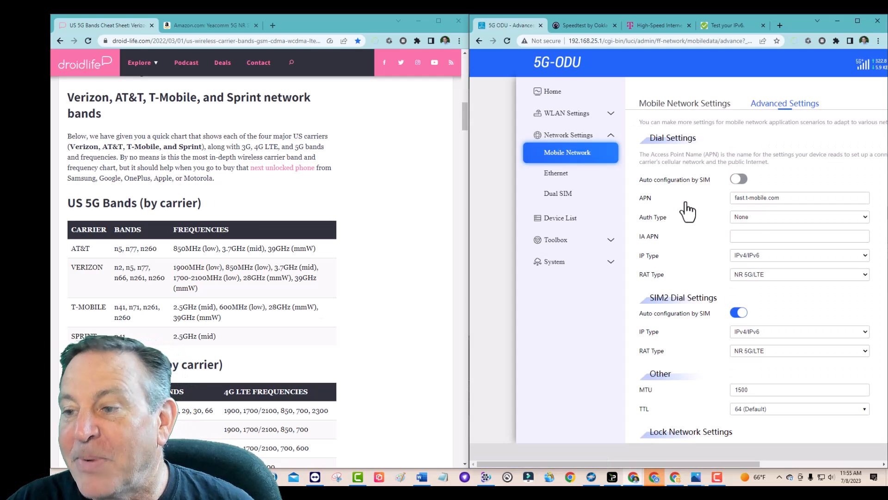
mouse_move(872, 83)
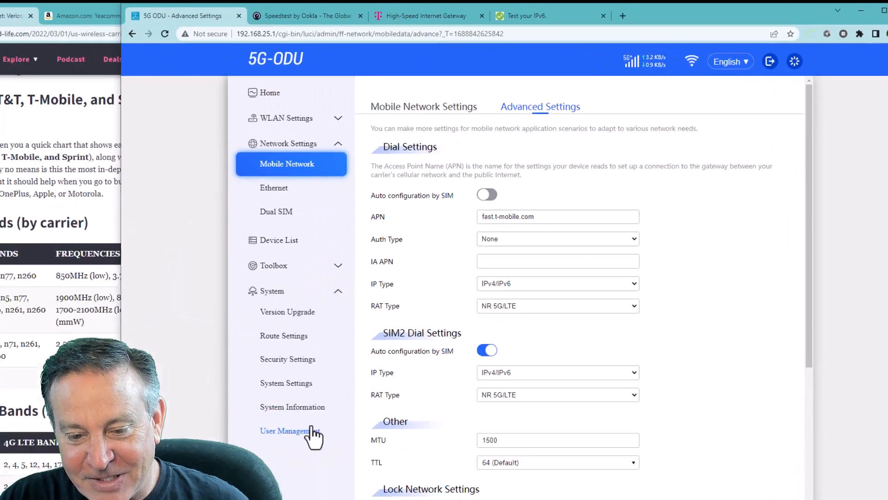
Open System Information to see 5G band 71, RSRP -81 dBm and SINR 9 dB.
click(292, 406)
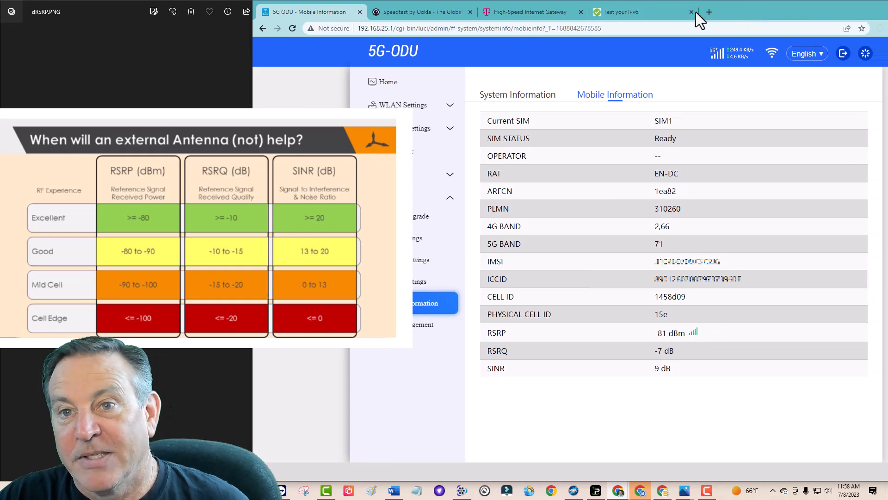
Rerun Speedtest on the band-71 lock, getting 176.02 Mbps down and 14.89 Mbps up.
click(419, 11)
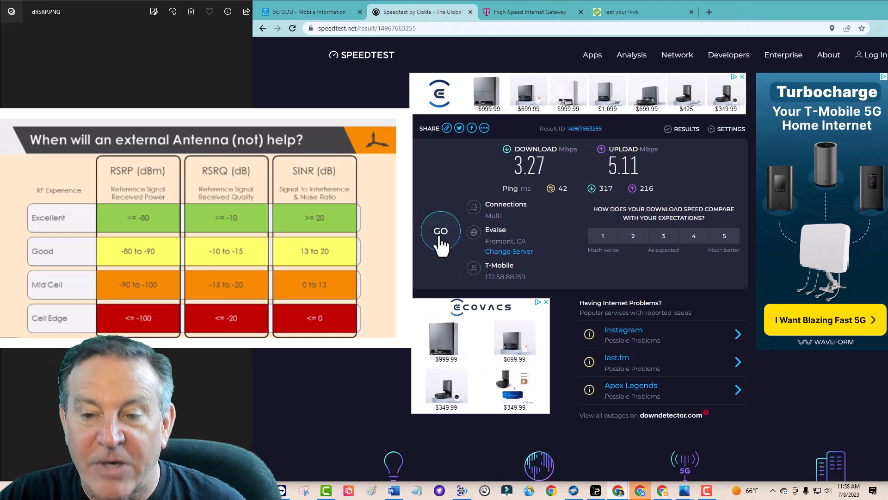
click(440, 231)
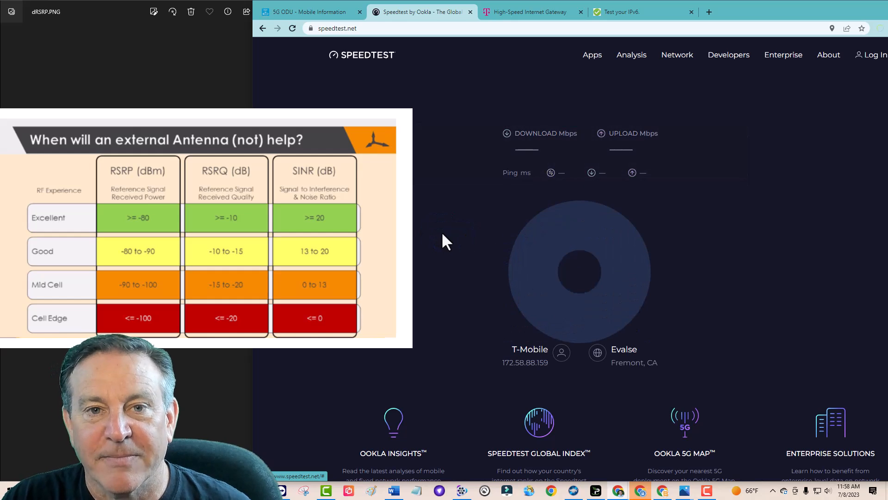
click(579, 270)
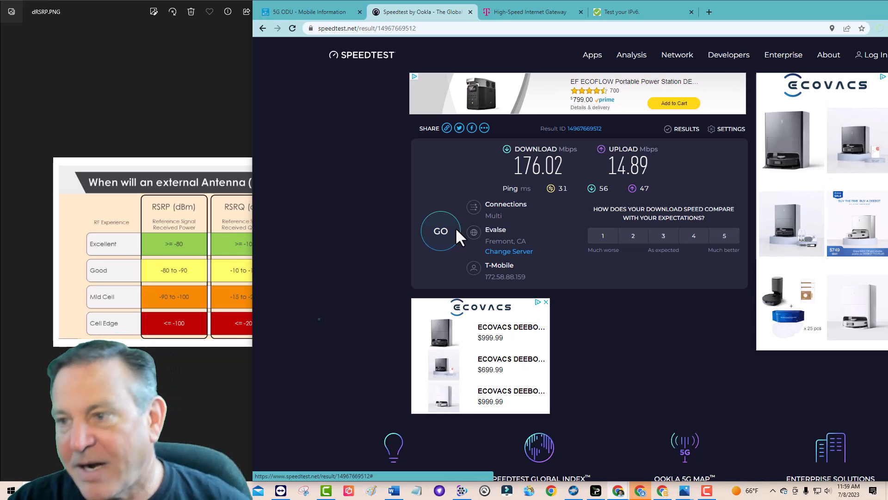
Expand the primary and secondary signal readings in the T-Mobile gateway overview.
click(531, 11)
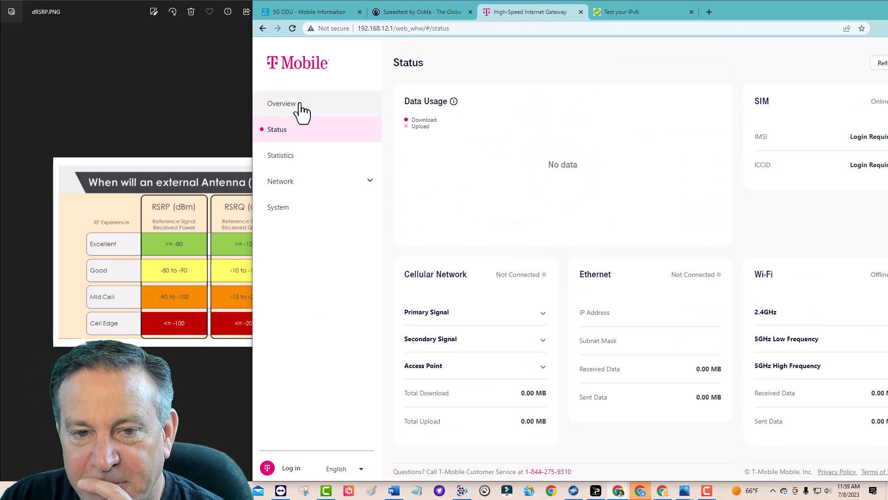
click(282, 103)
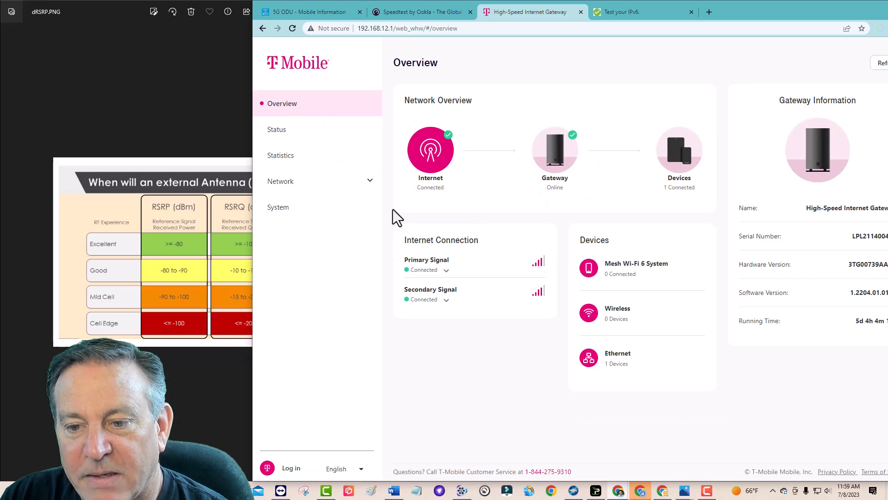
click(446, 269)
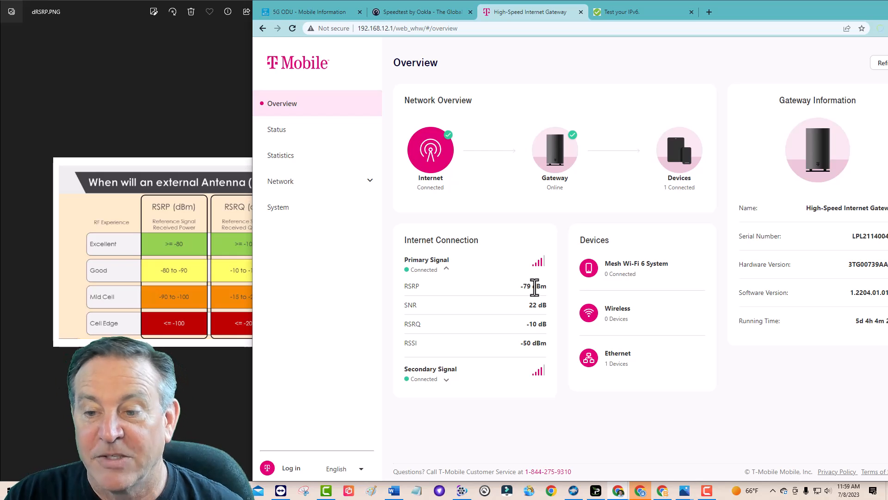
mouse_move(533, 323)
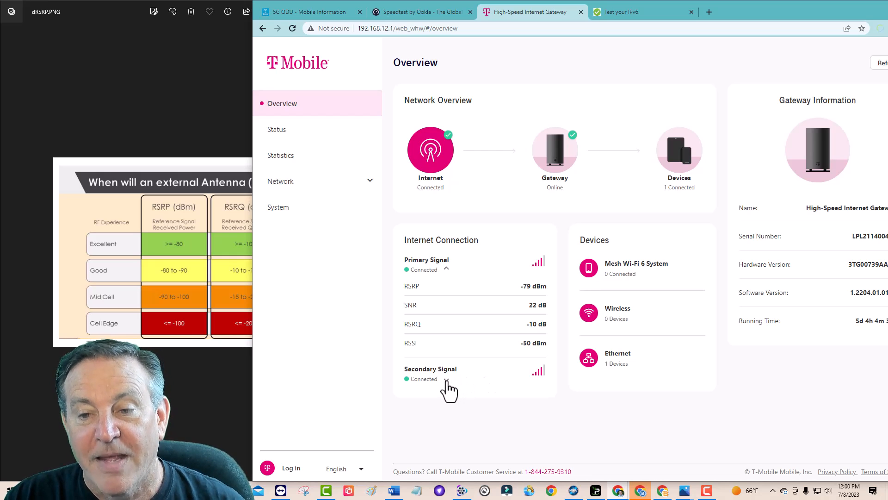
click(447, 376)
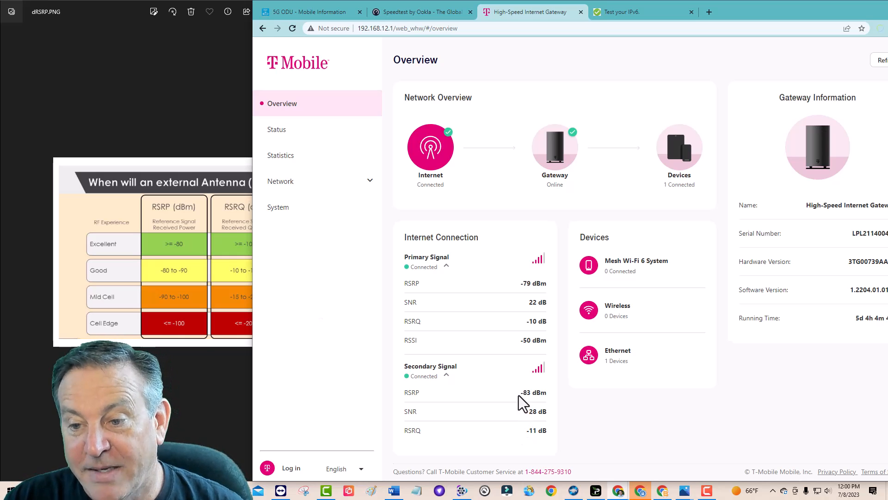
Show gateway status with bands B66 and n41, then start another speed test.
click(276, 129)
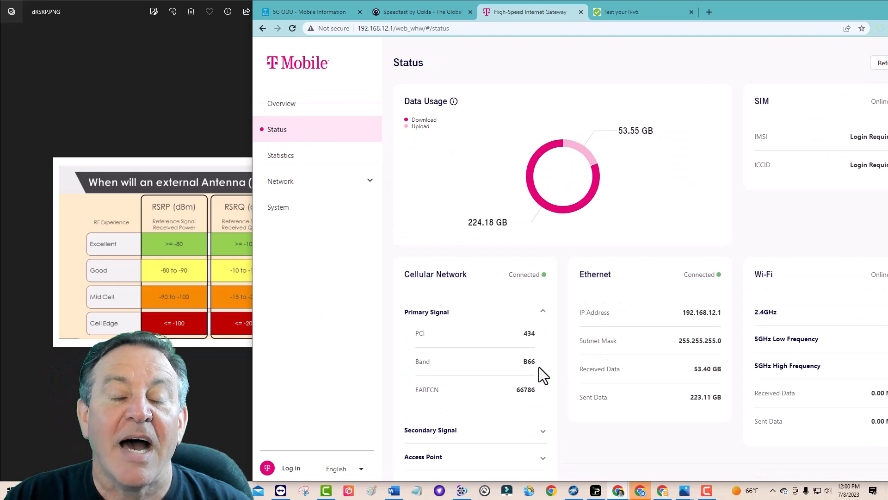
scroll(down, 3)
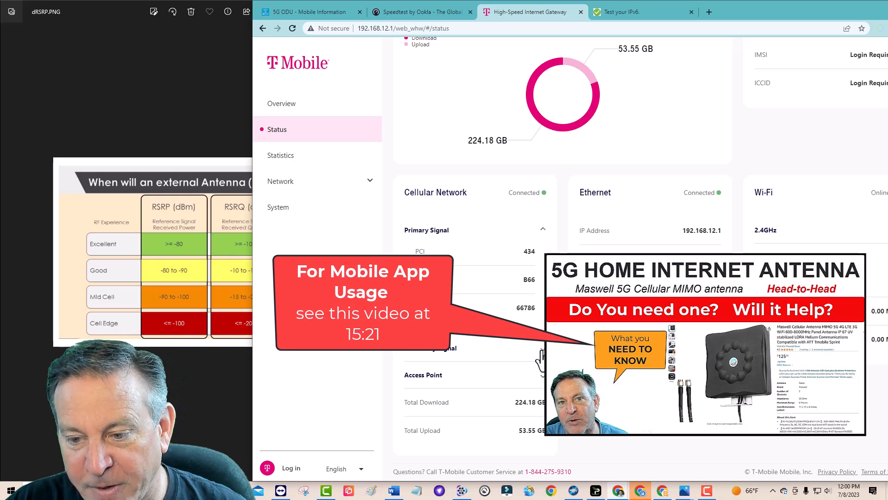
scroll(down, 3)
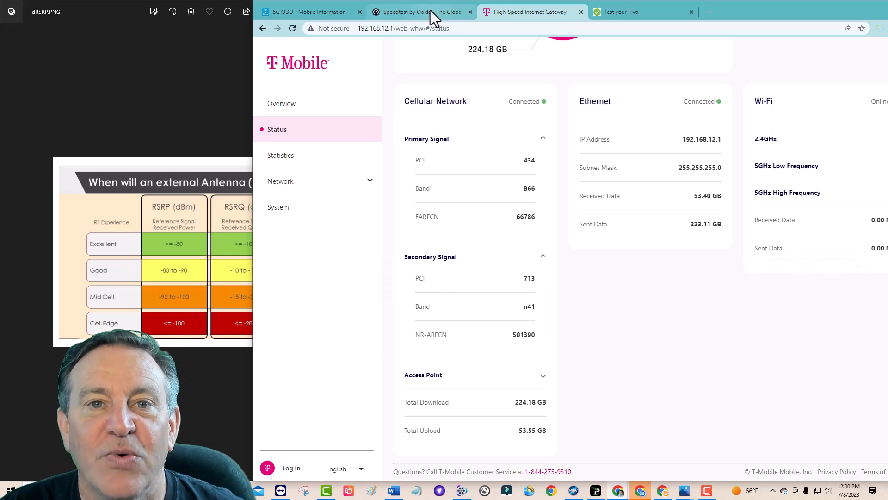
click(417, 12)
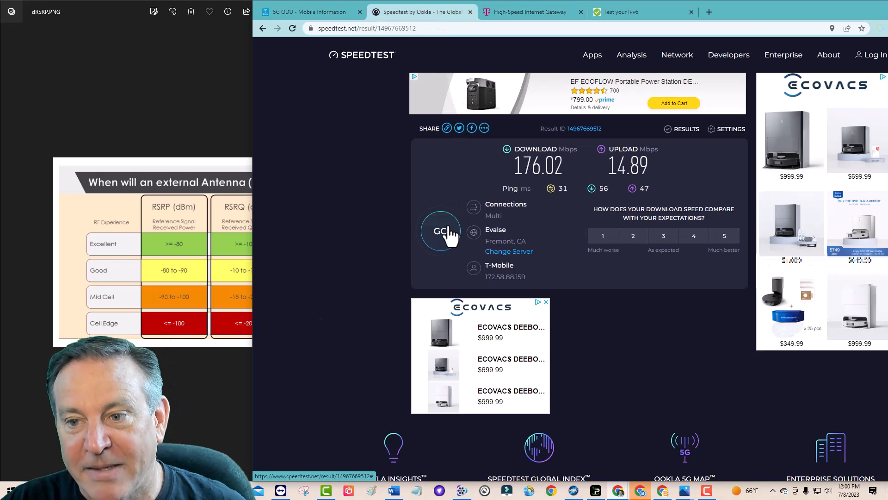
click(441, 231)
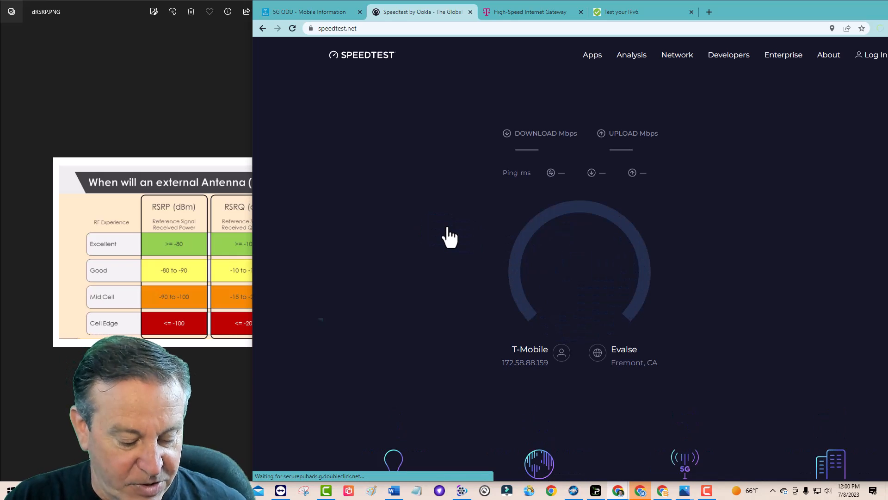